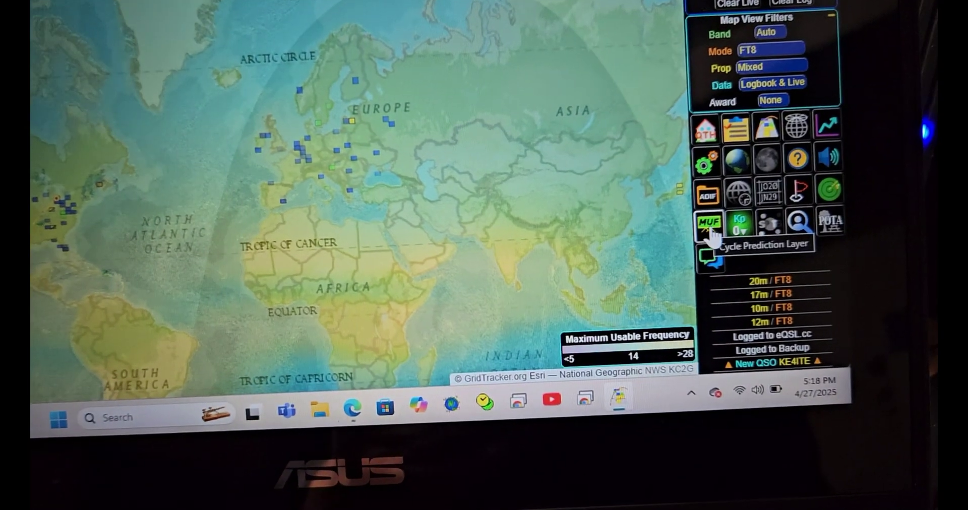
# Cycle the prediction layer twice to switch the map overlay from MUF to Es Probability Index.
pyautogui.click(711, 224)
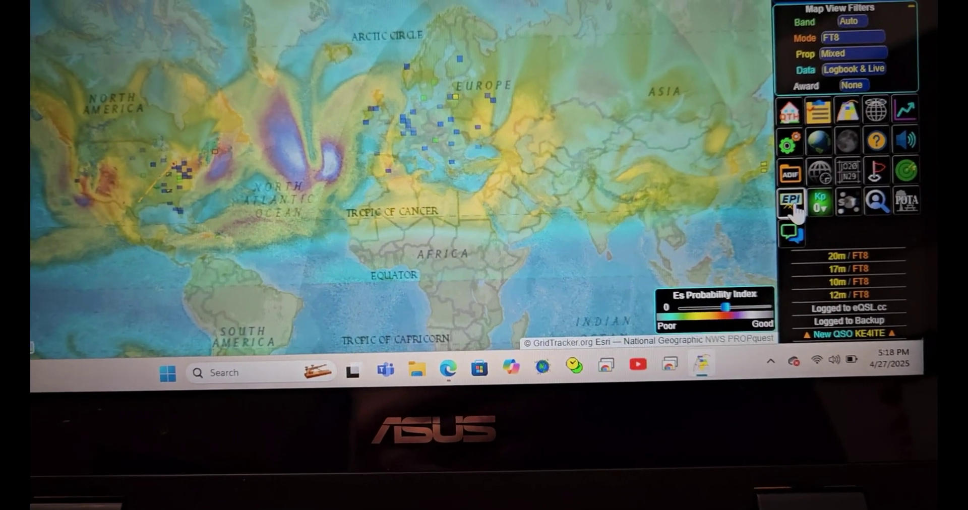
pyautogui.click(791, 202)
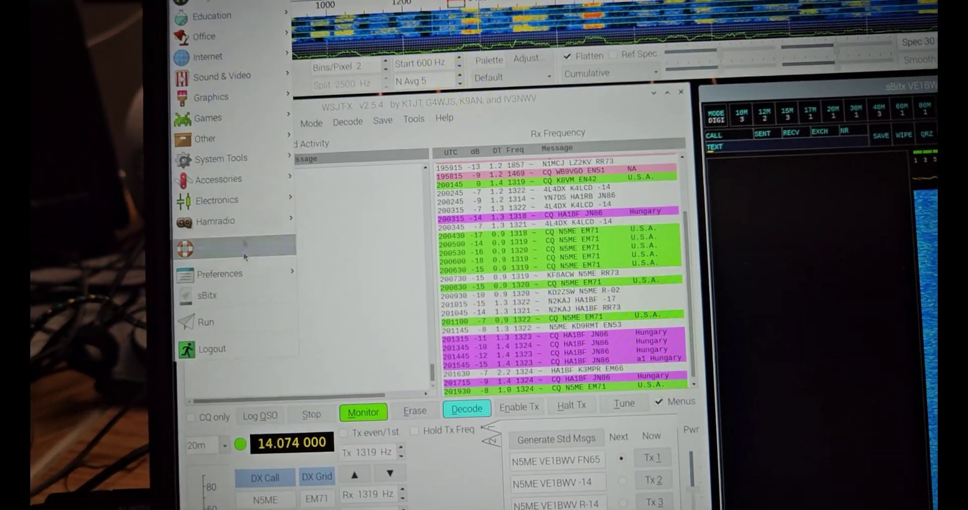
# Launch the sBitx radio application from the Raspberry Pi start menu.
pyautogui.click(215, 222)
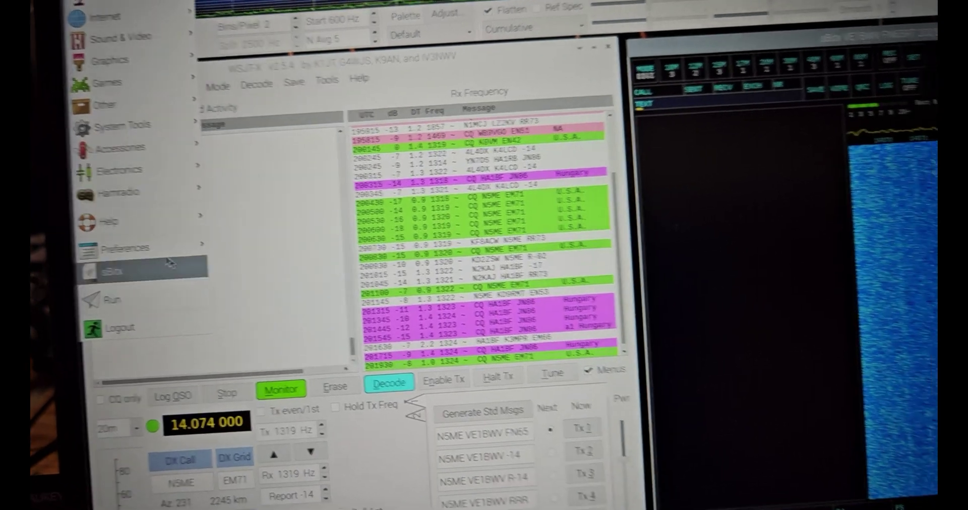
pyautogui.click(98, 77)
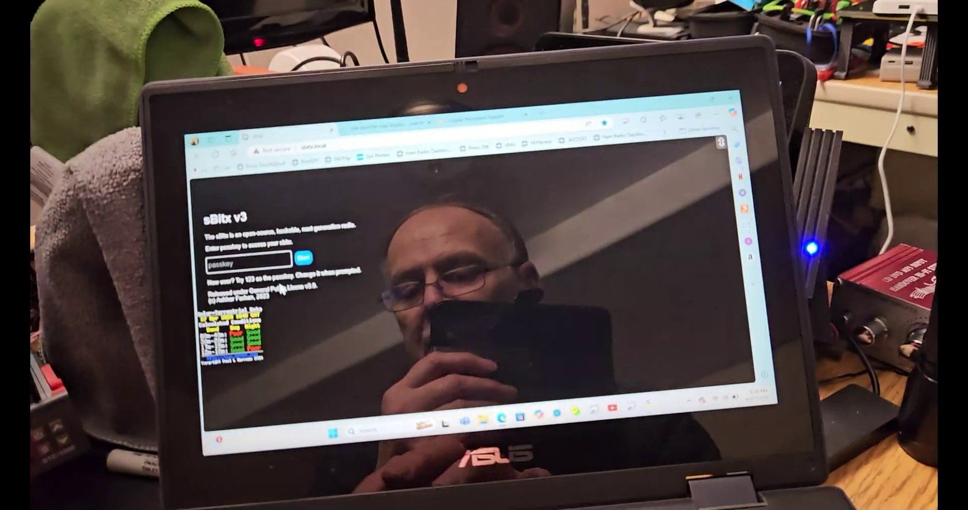
pyautogui.write('123')
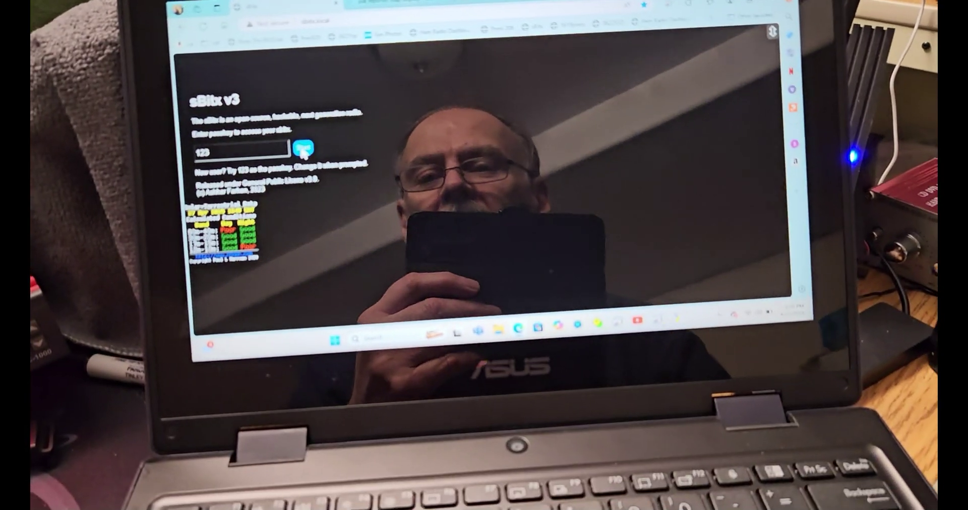
pyautogui.click(303, 151)
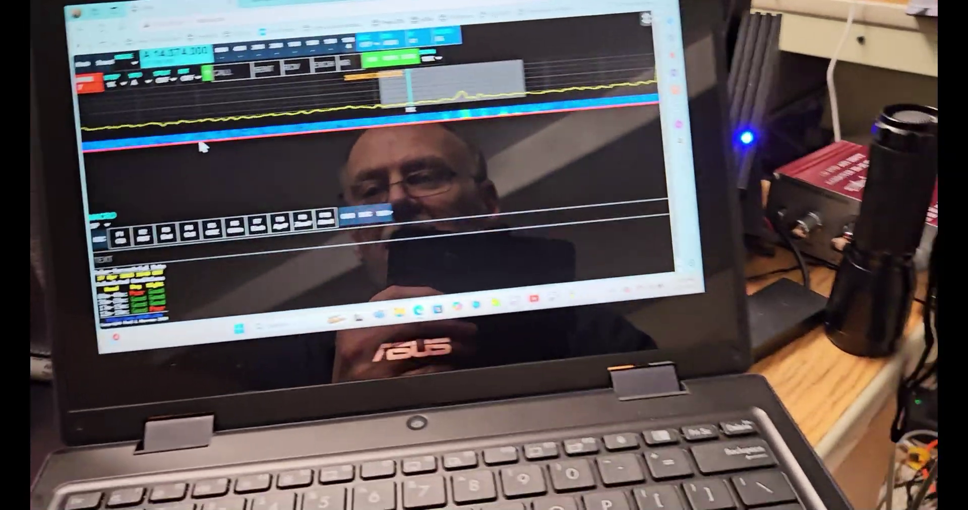